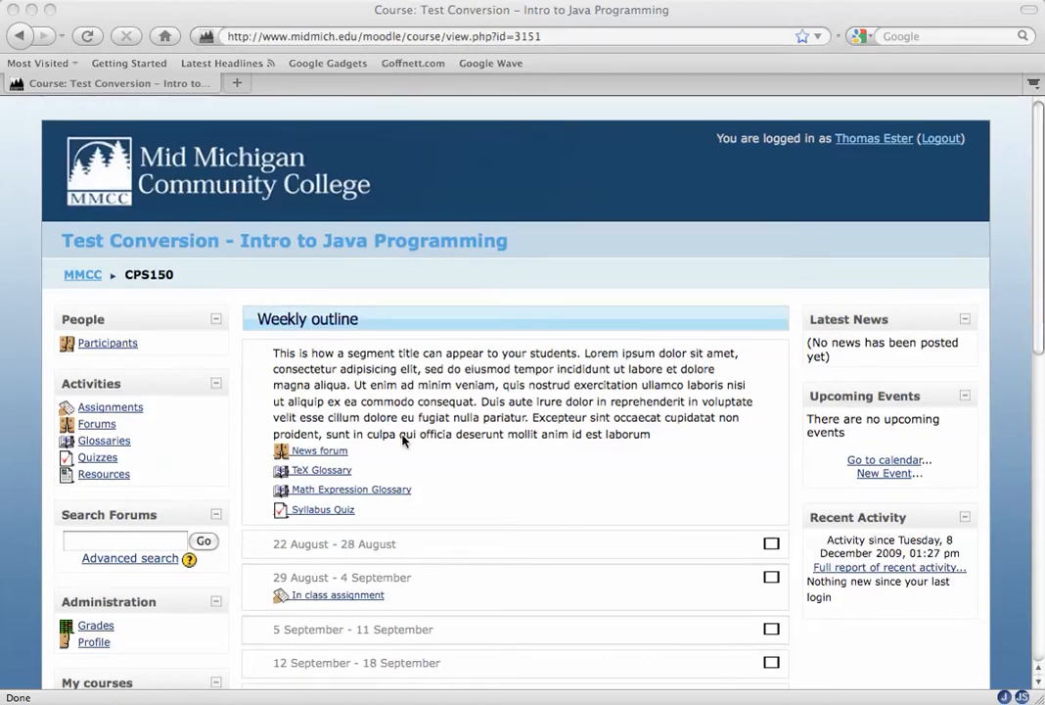
Open the Week 8 Discussion Forum from the 10 October – 16 October week
scroll("down", 3)
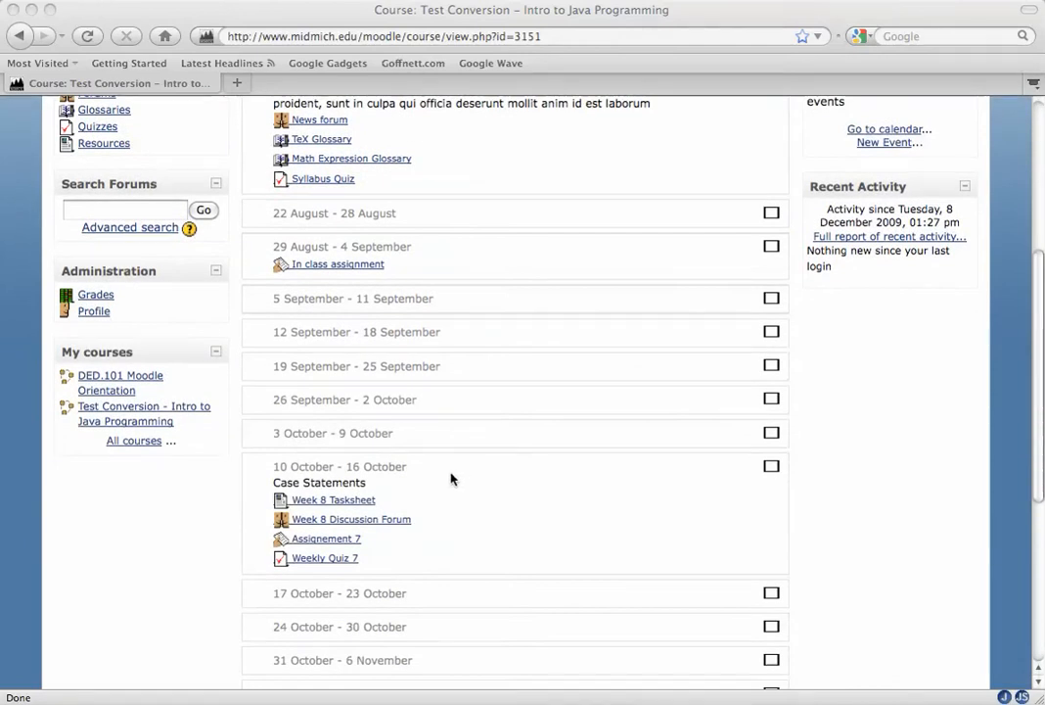
mouse_move(388, 531)
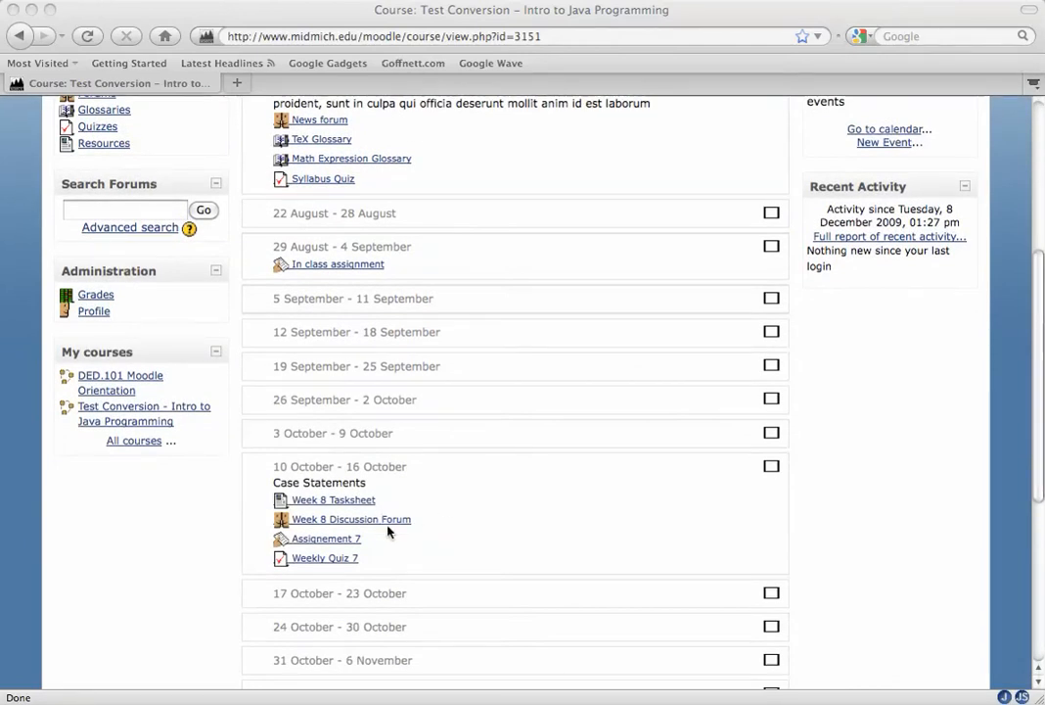
left_click(350, 519)
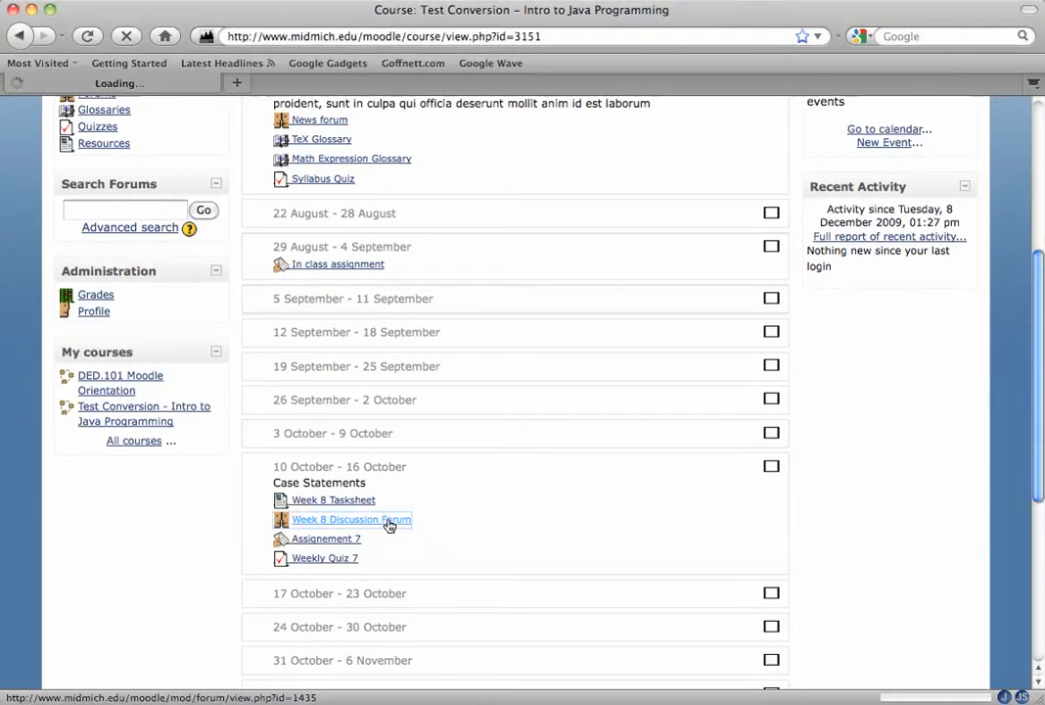
left_click(351, 519)
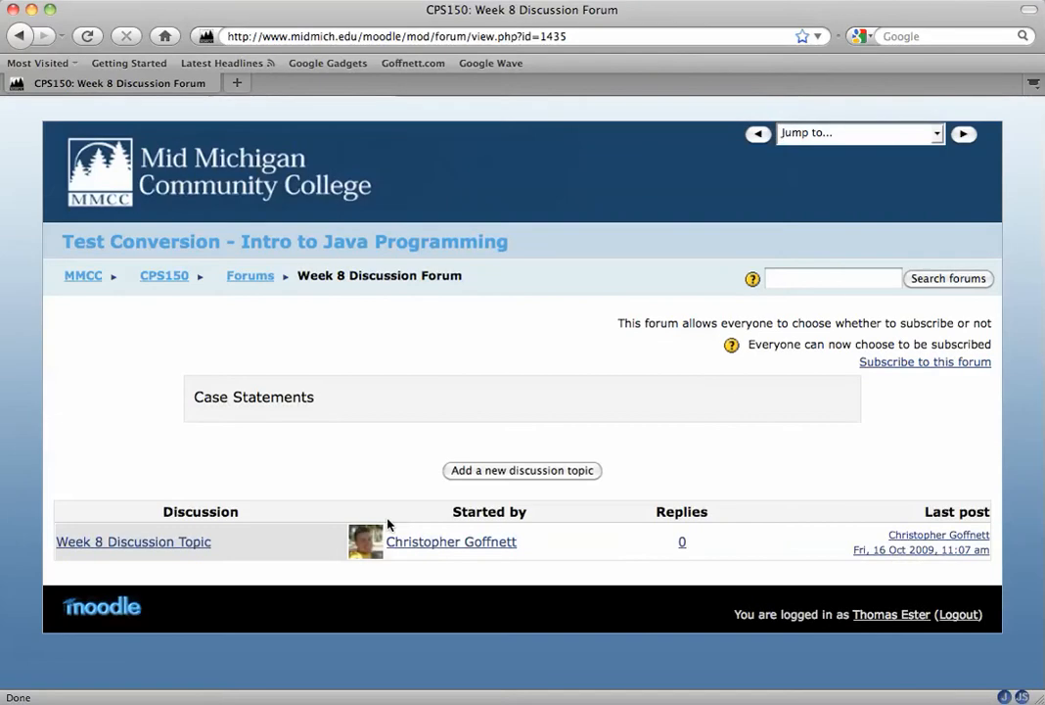
mouse_move(556, 463)
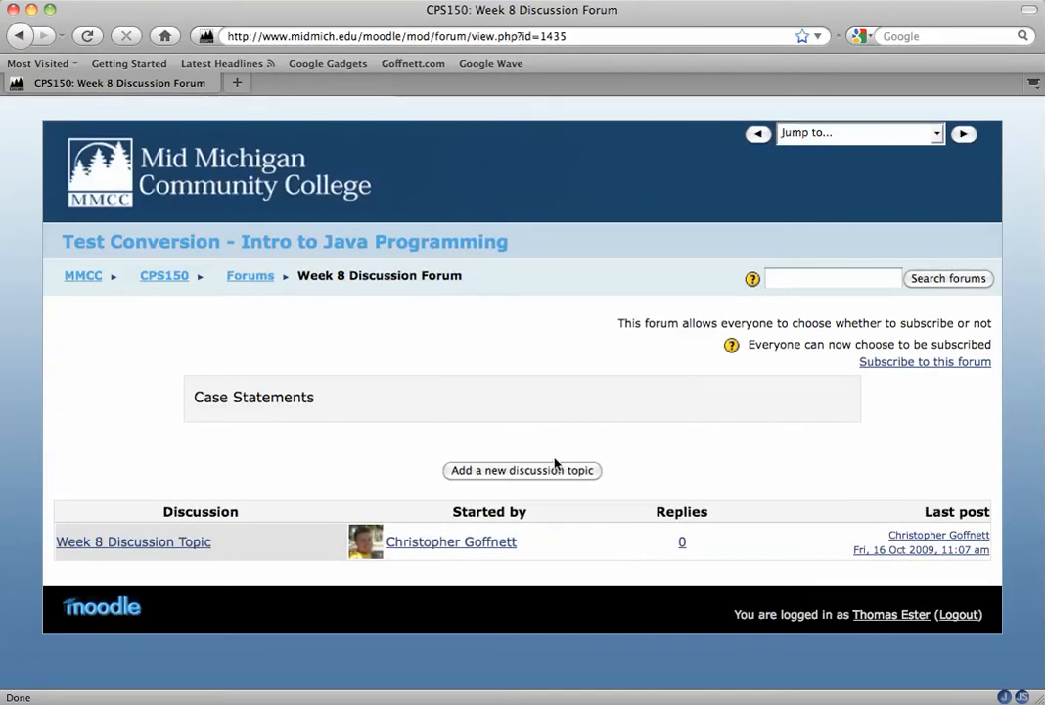
Add a new discussion topic with the subject "Tom's new message"
left_click(521, 470)
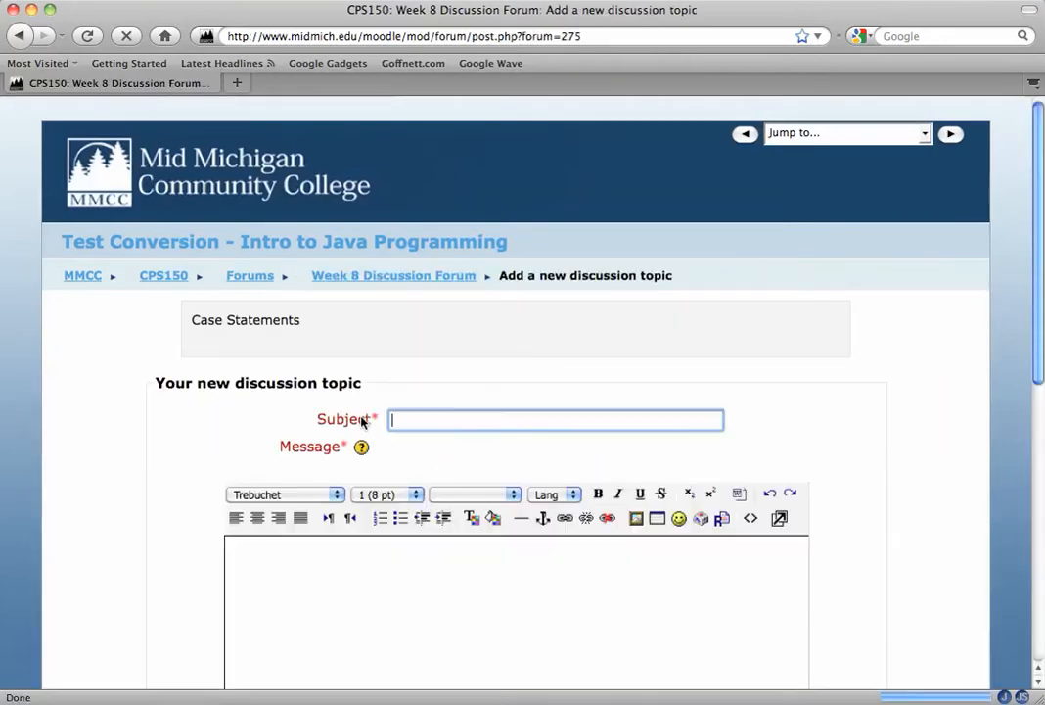
type("T")
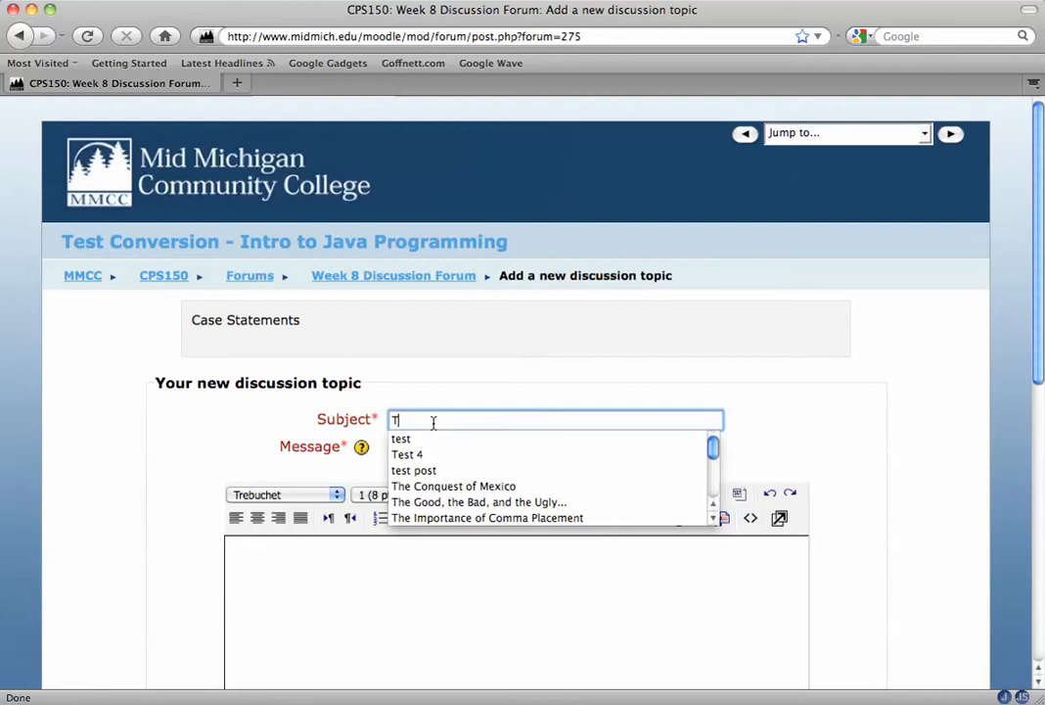
type("om's")
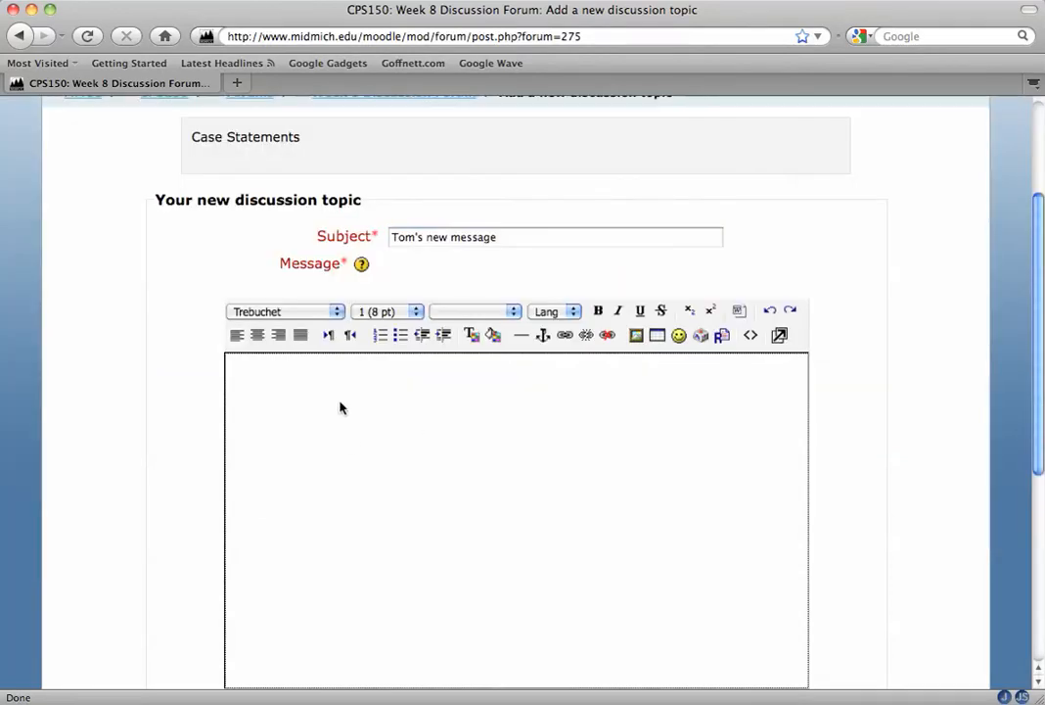
type("new messa")
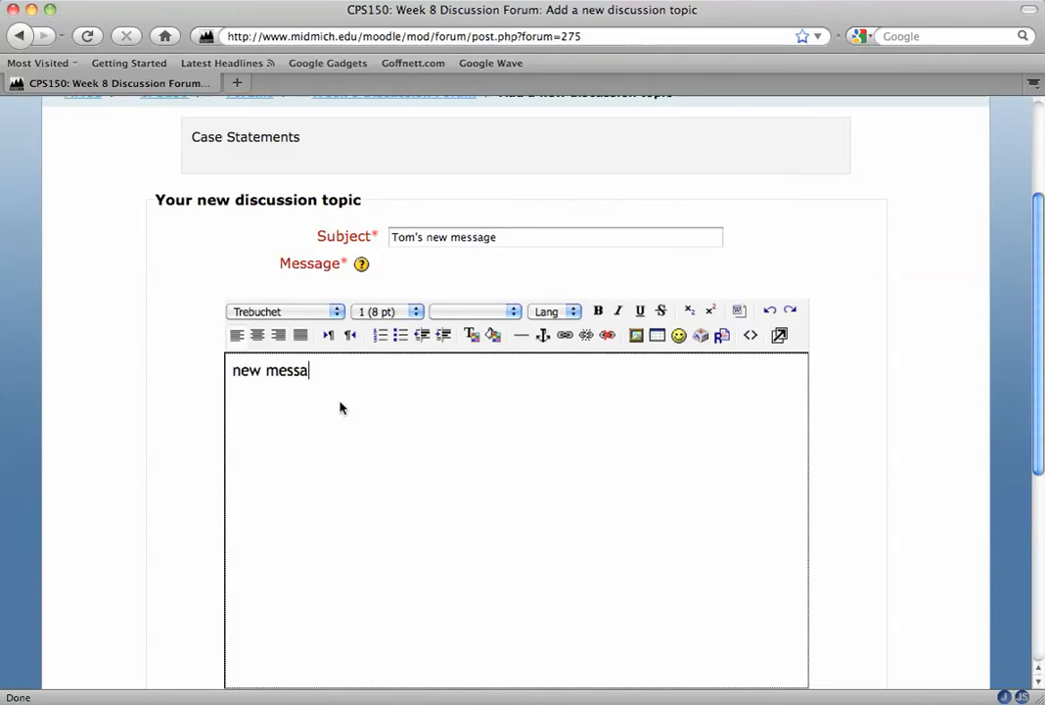
Set subscription to "I don't want email copies of posts to this forum" and post the topic
scroll("down", 3)
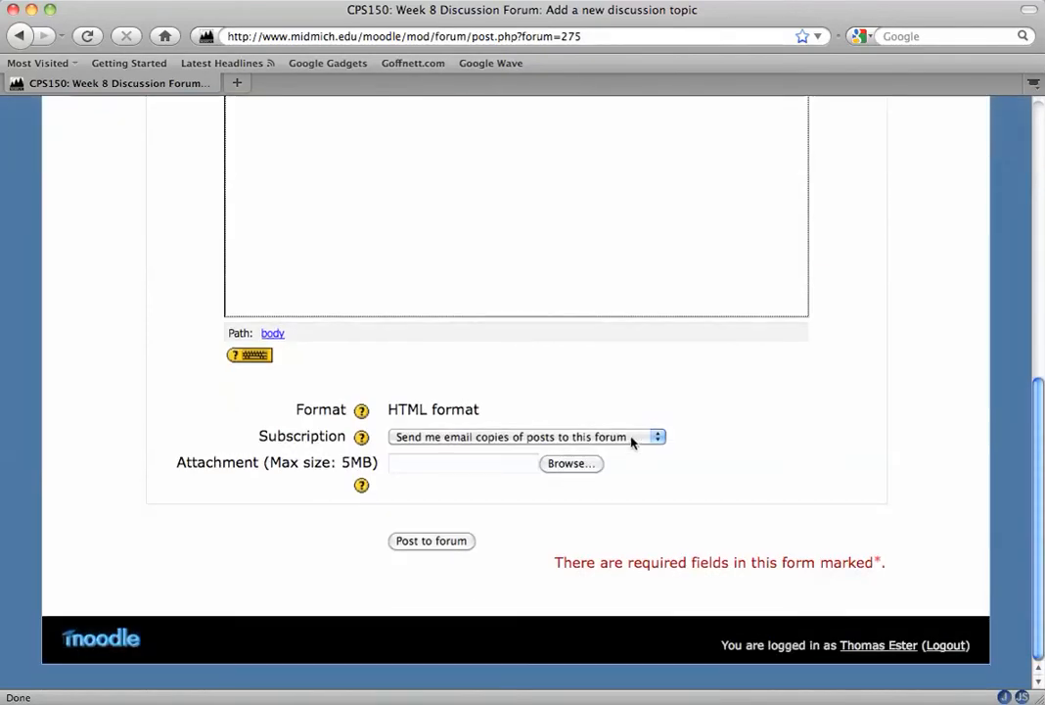
mouse_move(441, 449)
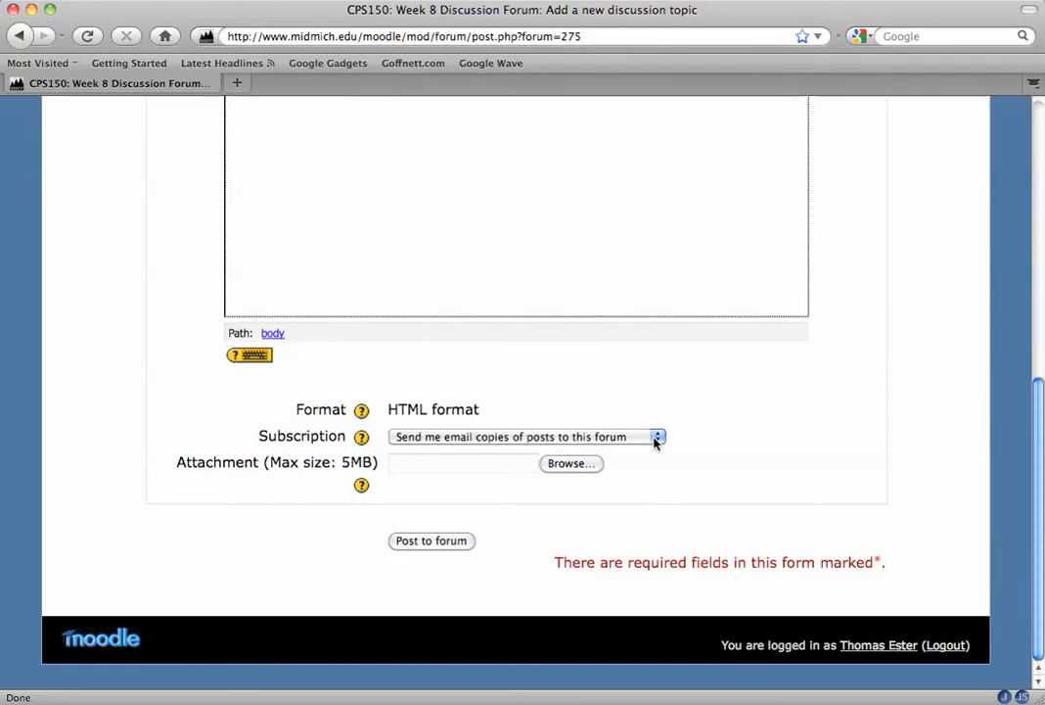
left_click(657, 436)
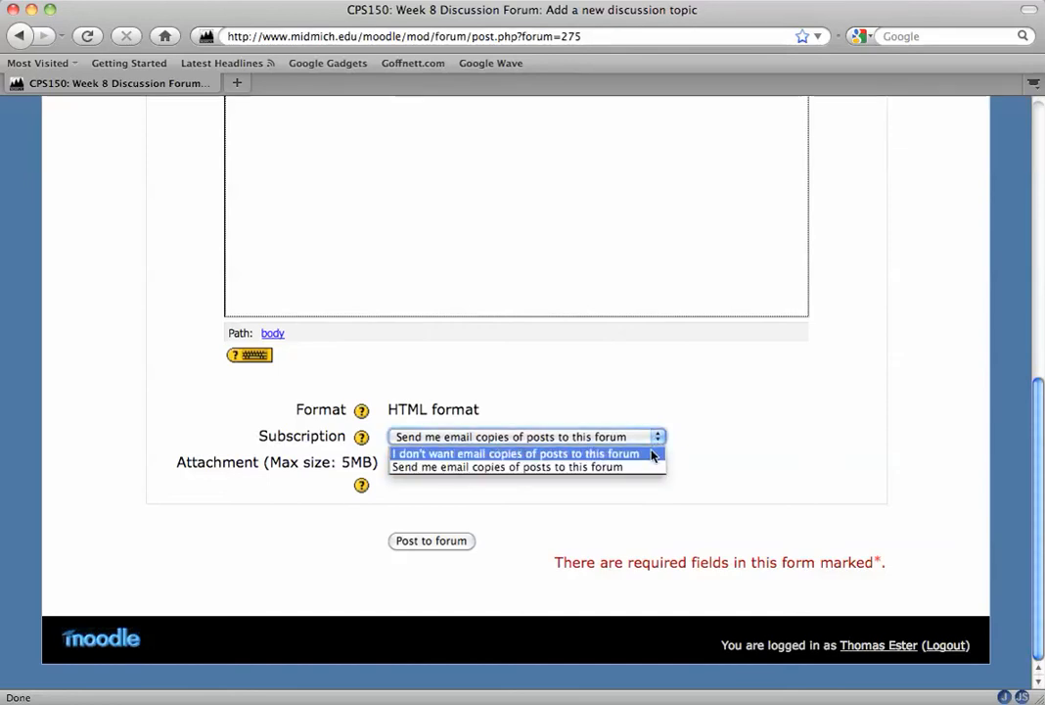
left_click(516, 453)
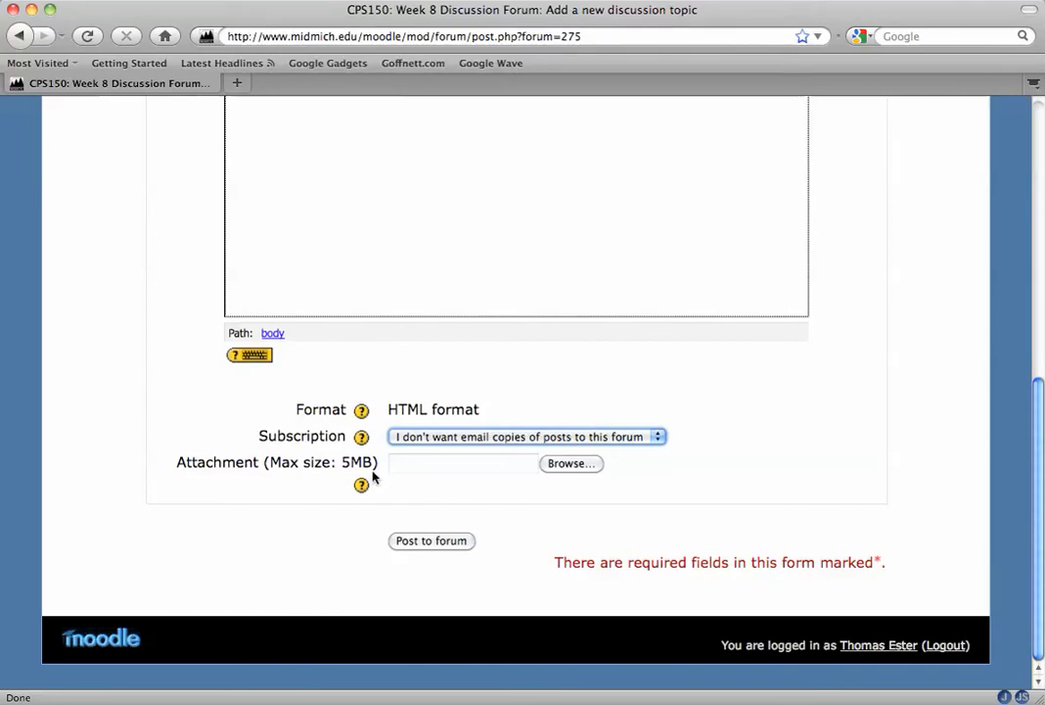
mouse_move(432, 540)
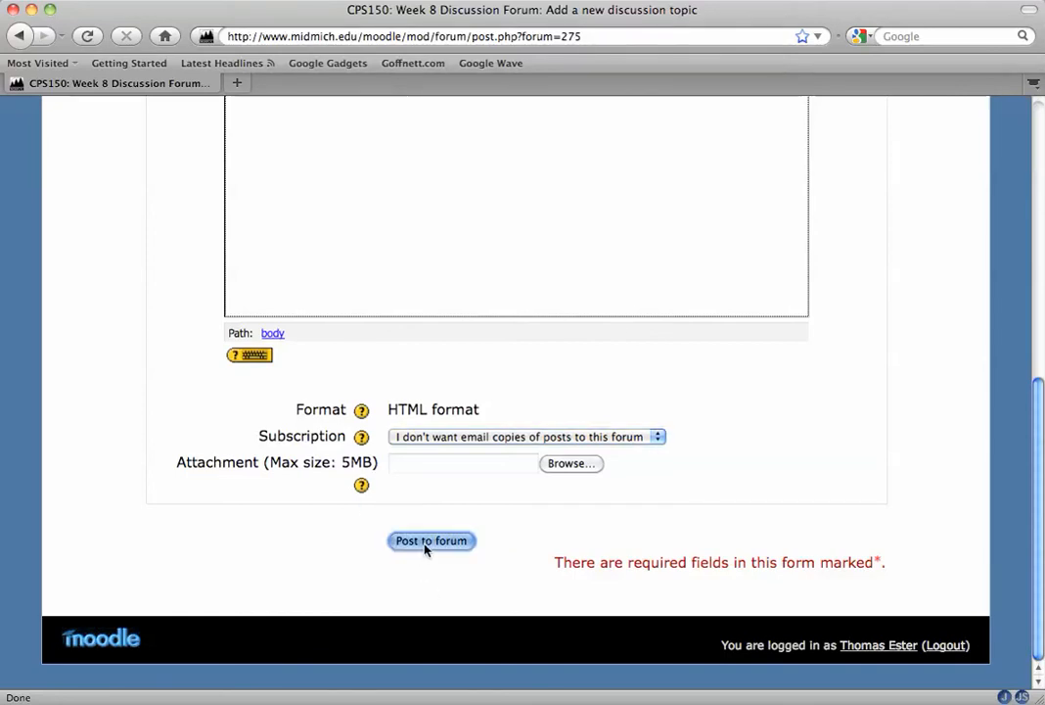
left_click(430, 540)
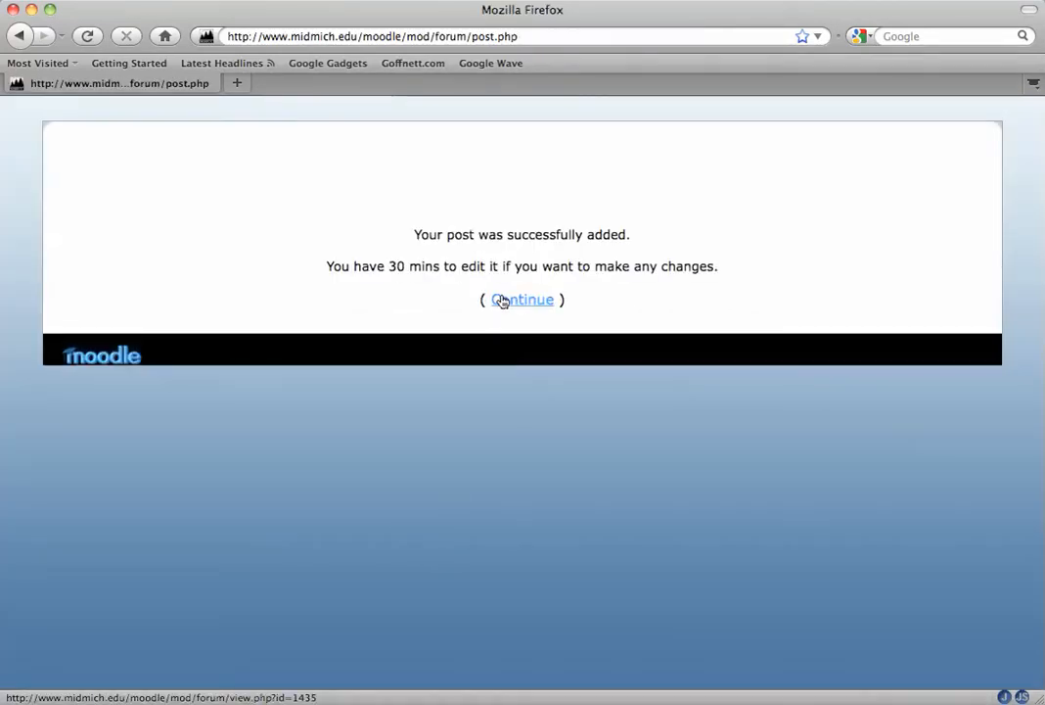
Check Tom's new message in the forum, then open the instructor's Week 8 Discussion Topic
left_click(523, 299)
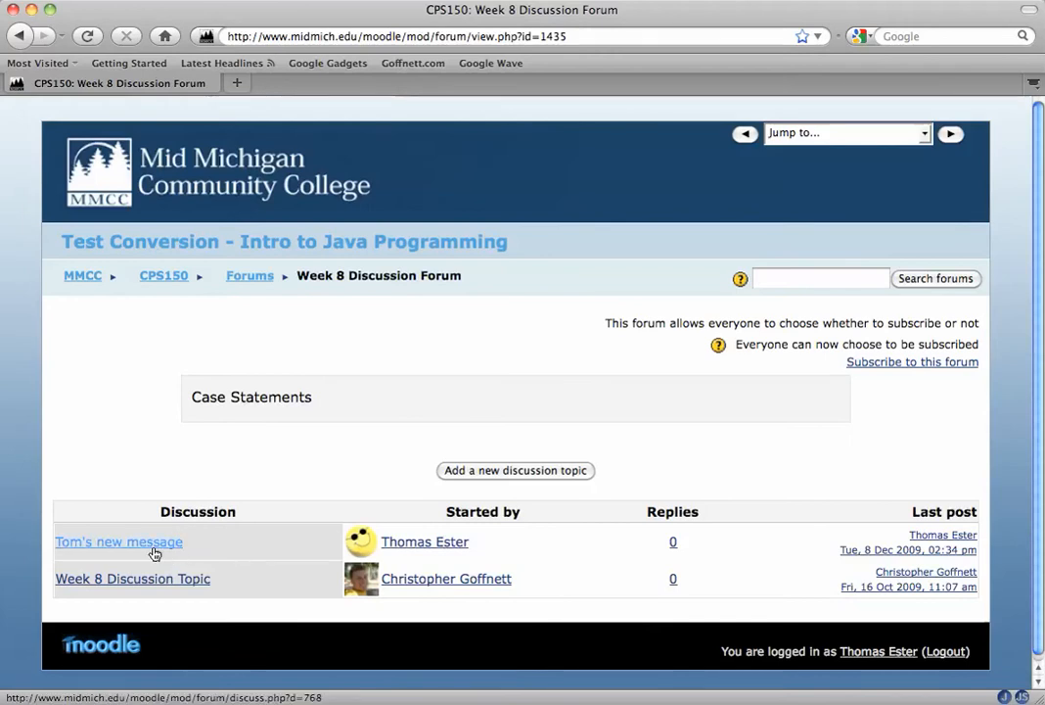
left_click(118, 541)
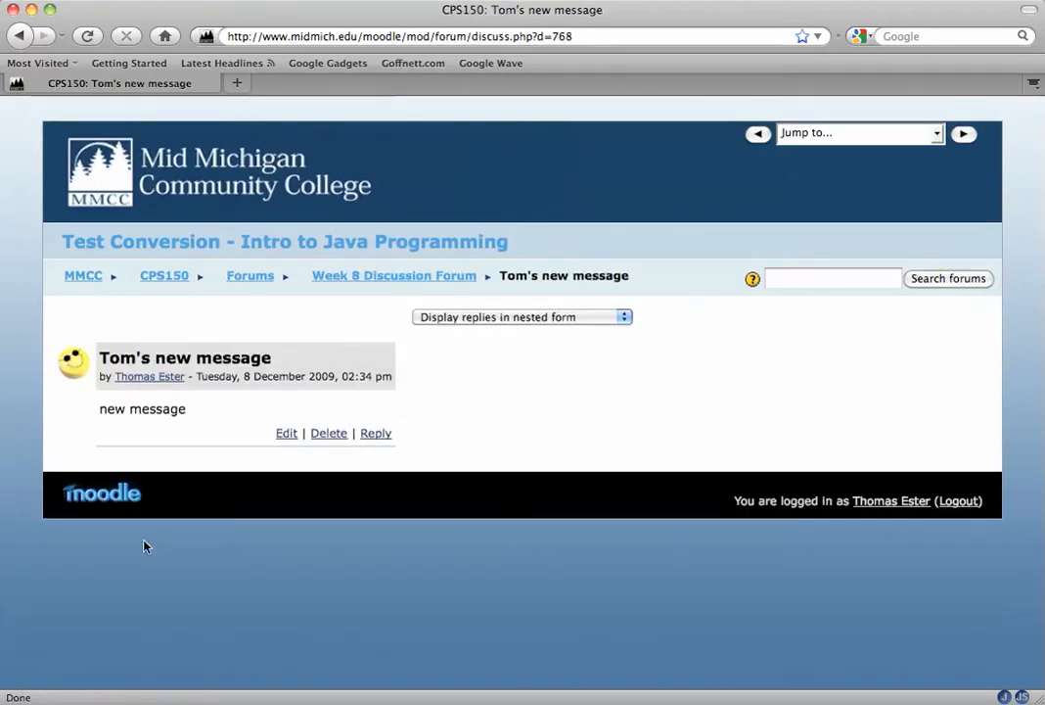
left_click(20, 36)
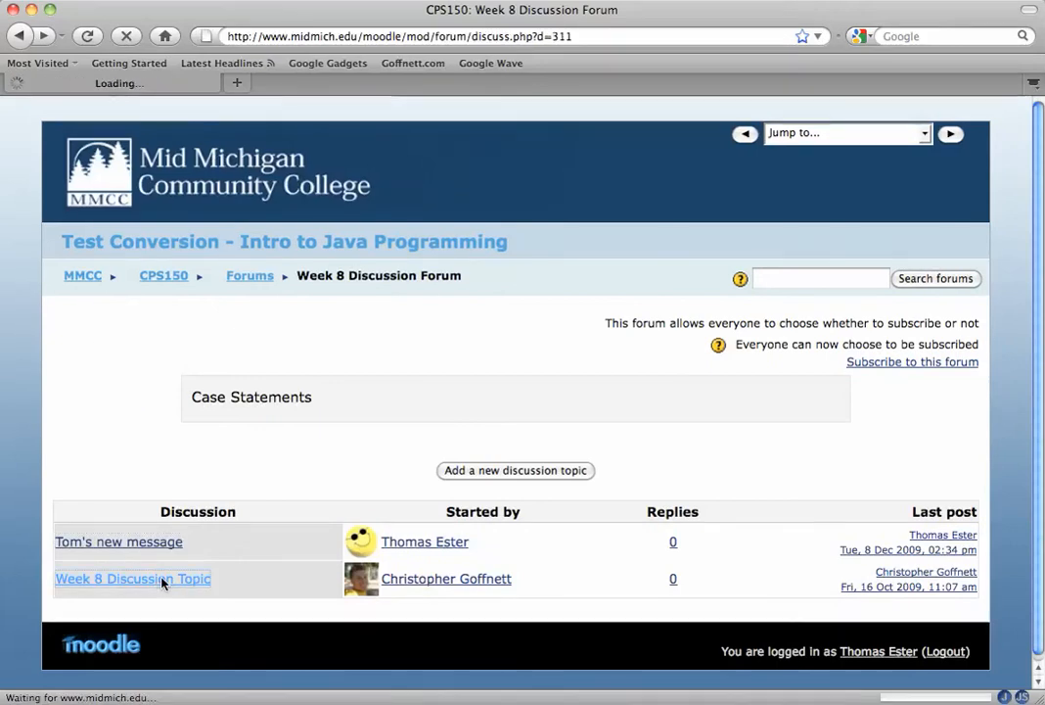
left_click(132, 578)
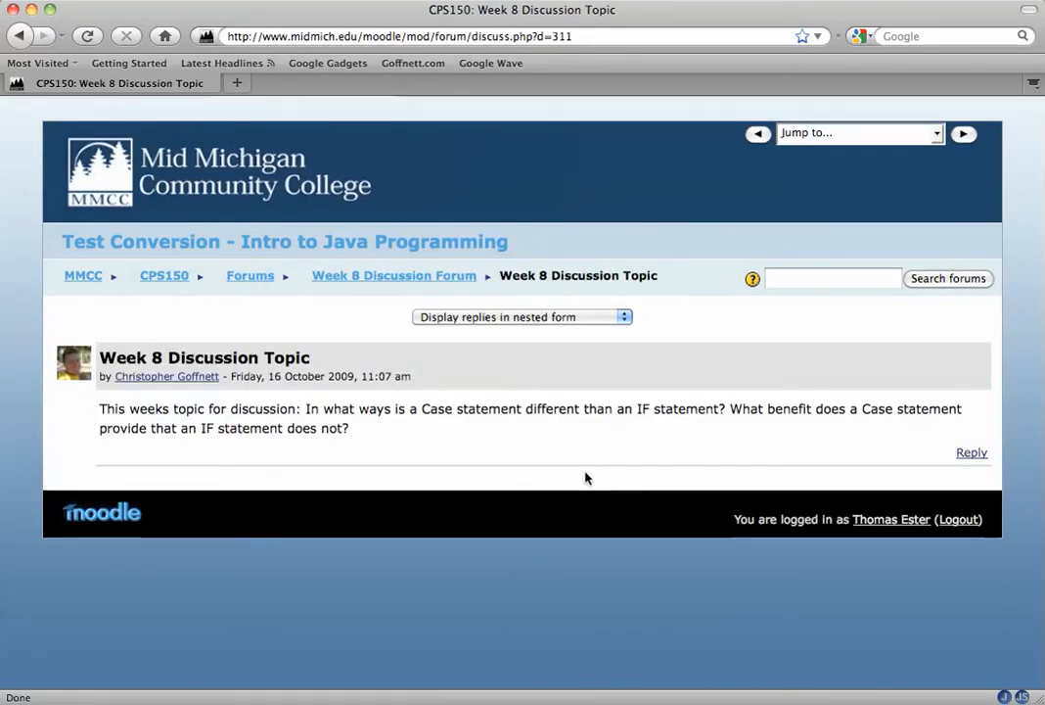
mouse_move(166, 376)
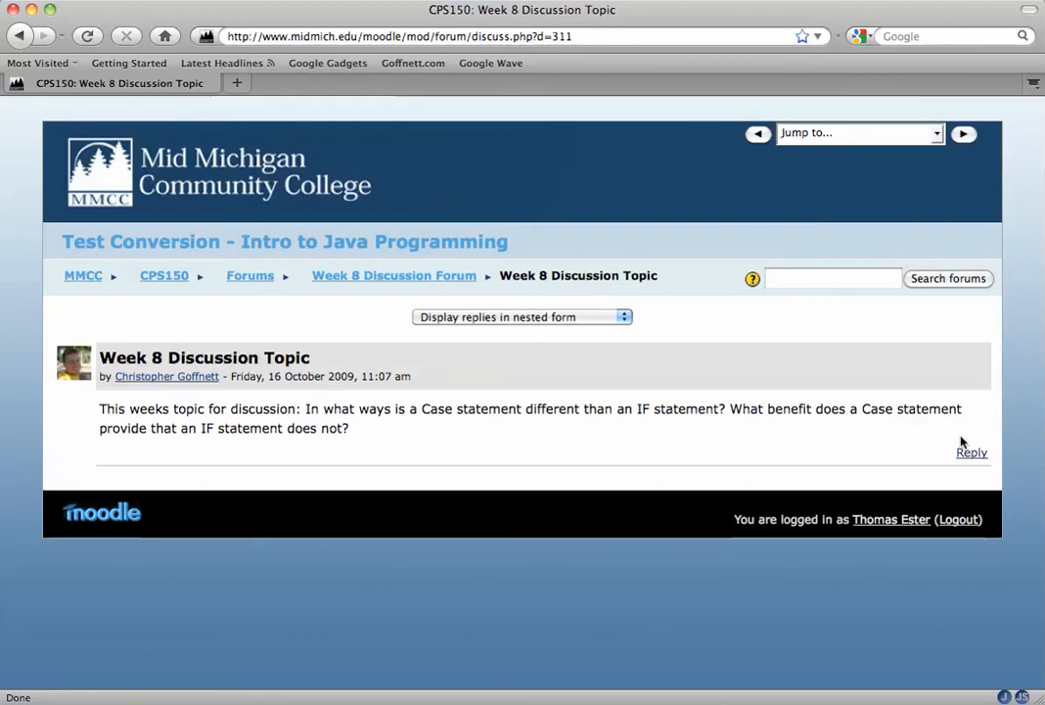
Reply to the Week 8 Discussion Topic about the "function not allowed" case-statement error
left_click(971, 451)
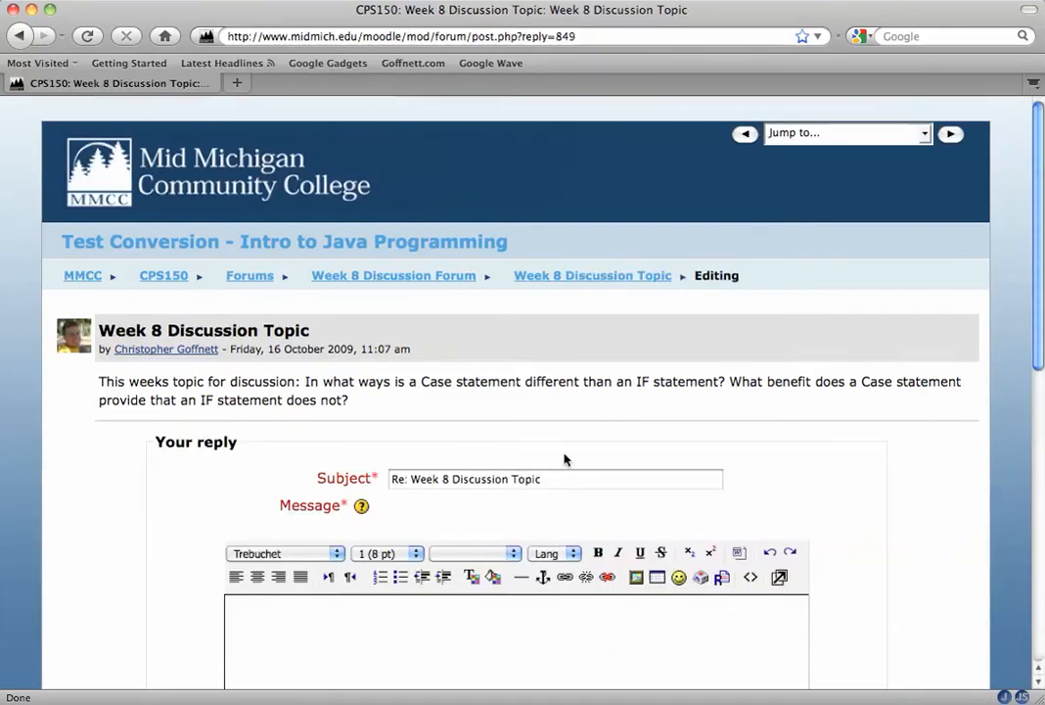
scroll("down", 3)
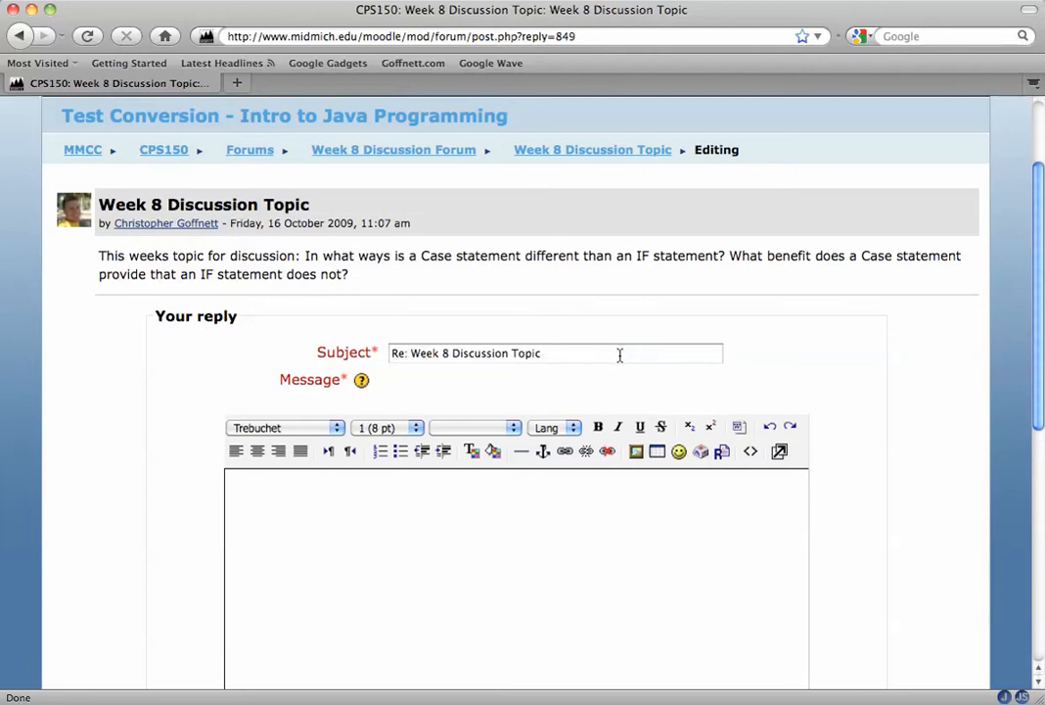
mouse_move(506, 525)
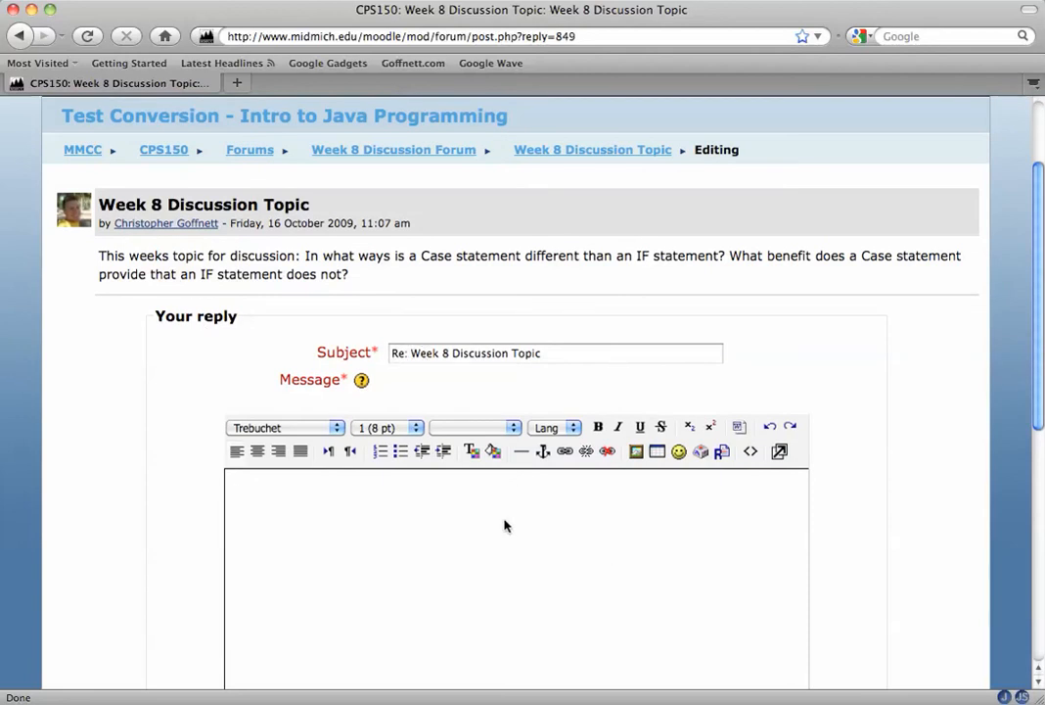
type("I'm trying using the case statement to evaluate a condition, but I keep getting an error that says \"function not allowed\". Anybody else encounter this yet?")
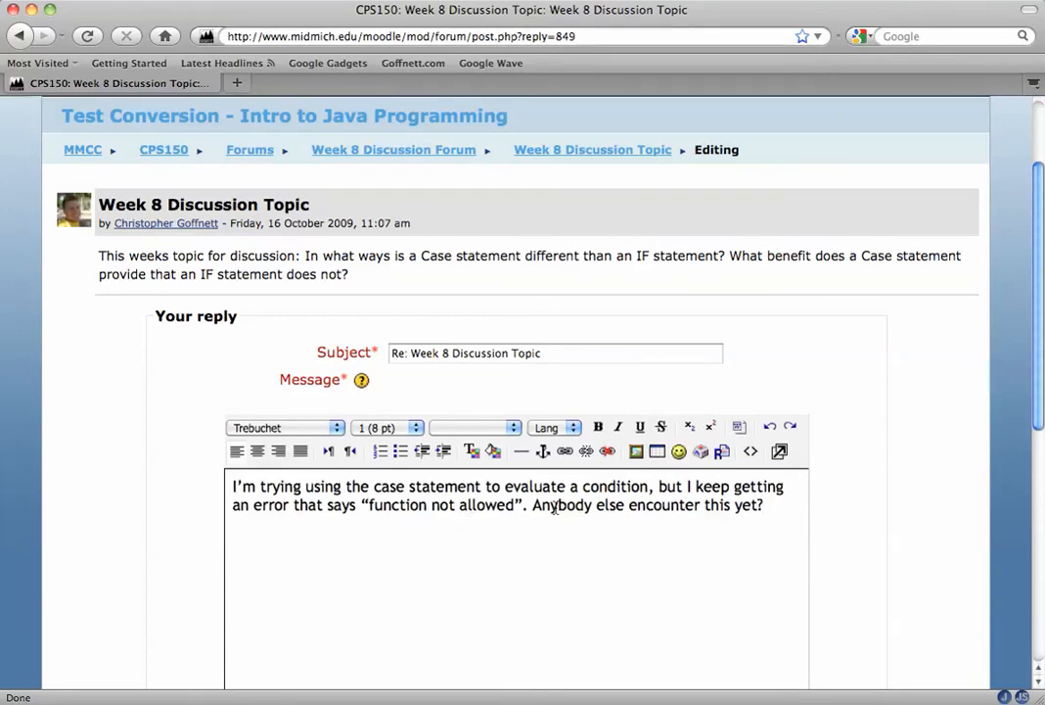
scroll("down", 3)
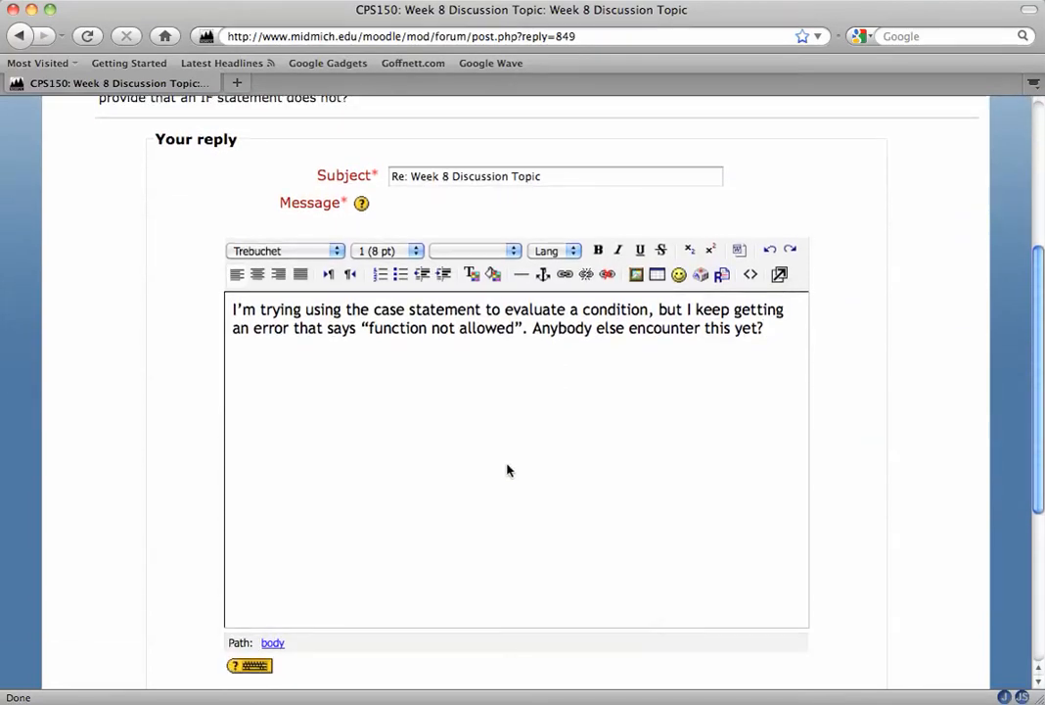
scroll("down", 3)
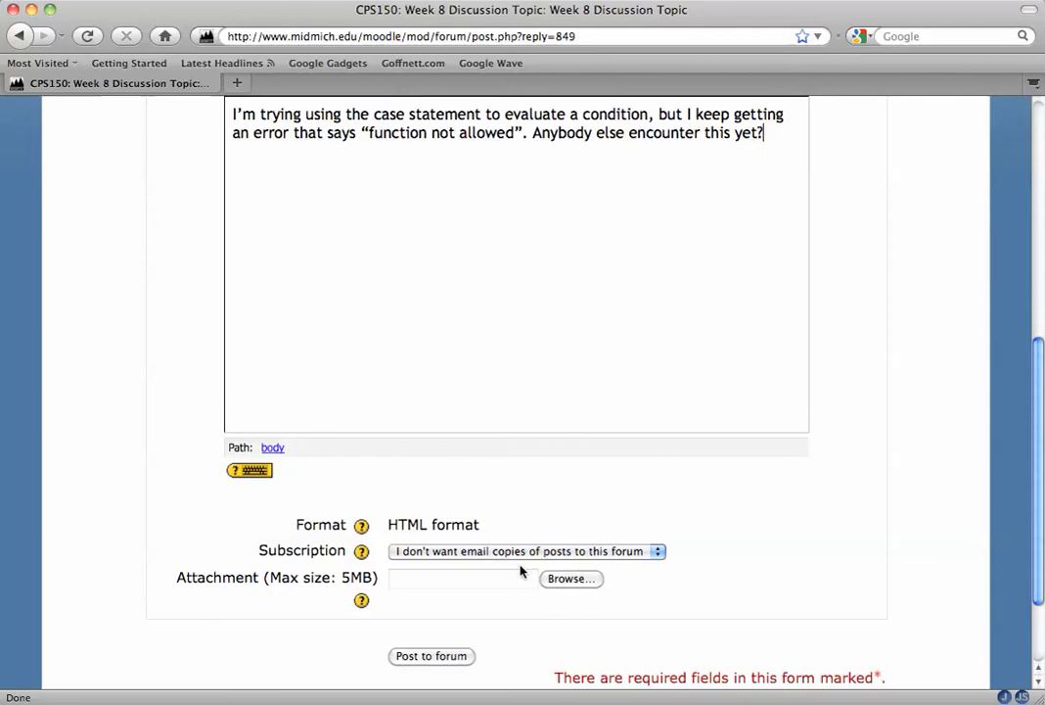
mouse_move(445, 608)
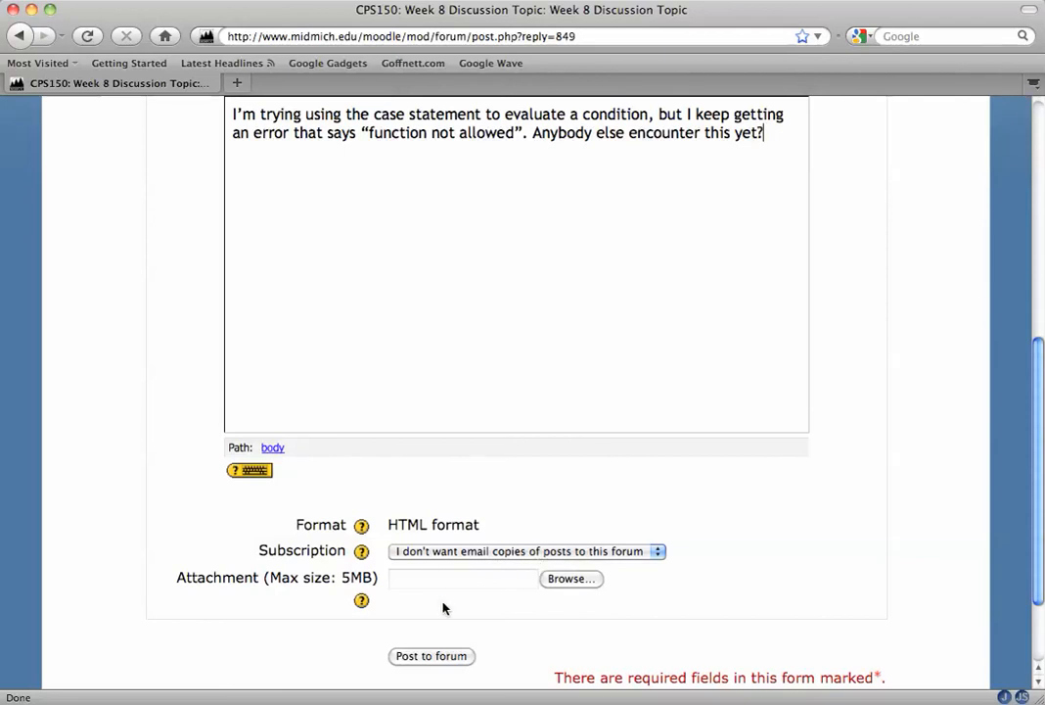
mouse_move(433, 655)
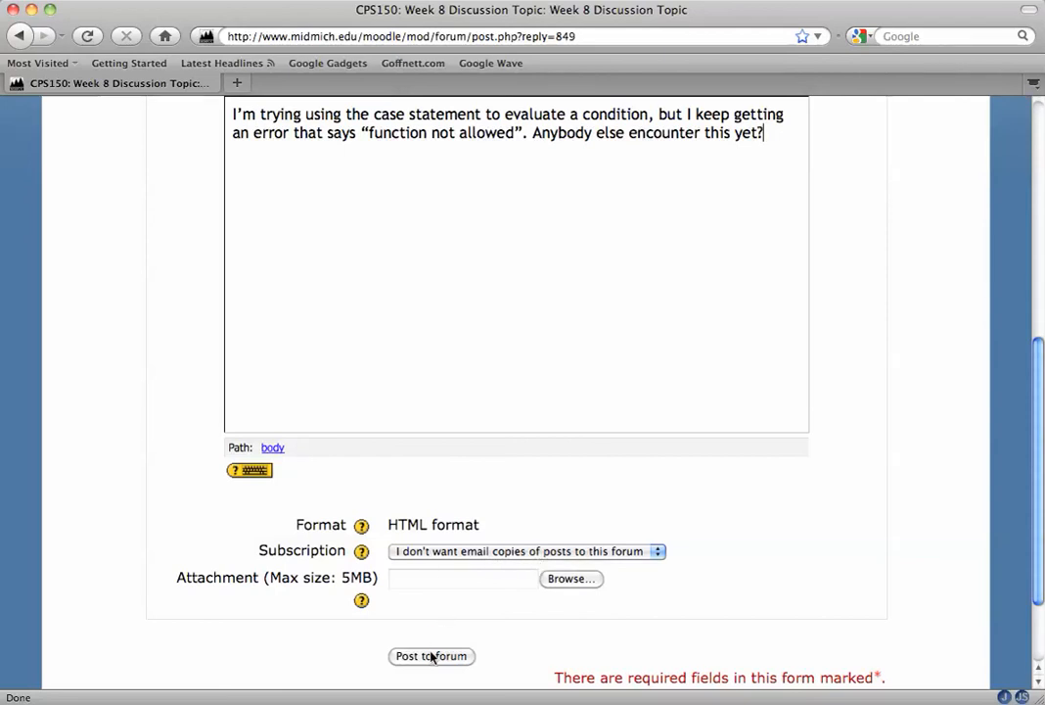
Post the reply to the forum and return to the discussion
left_click(430, 656)
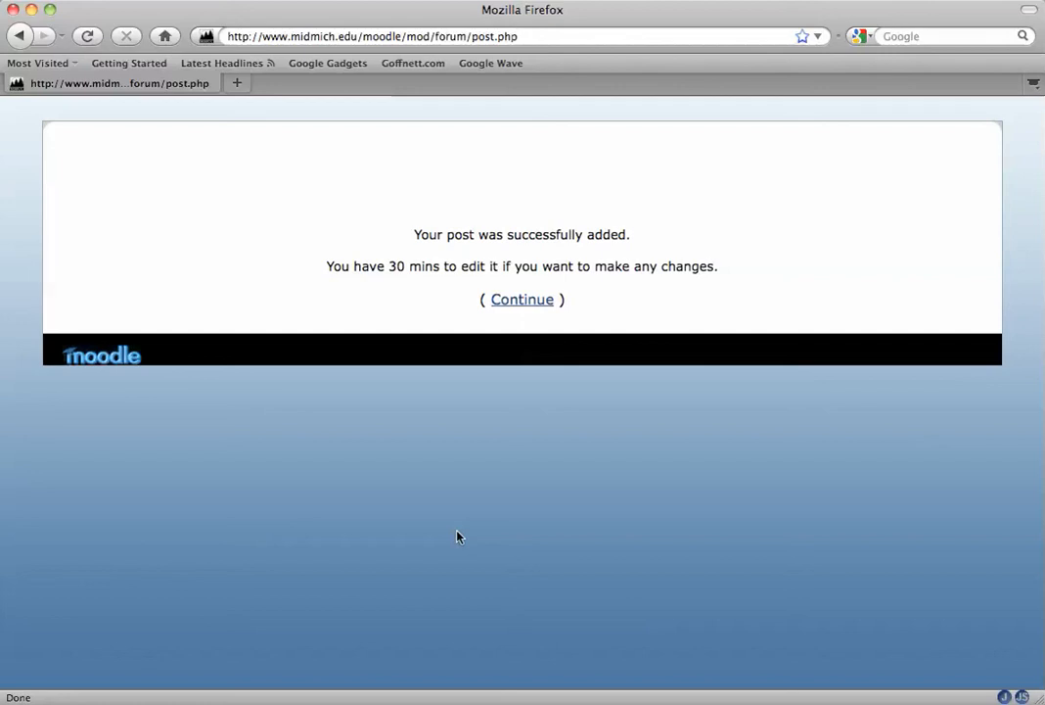
left_click(522, 298)
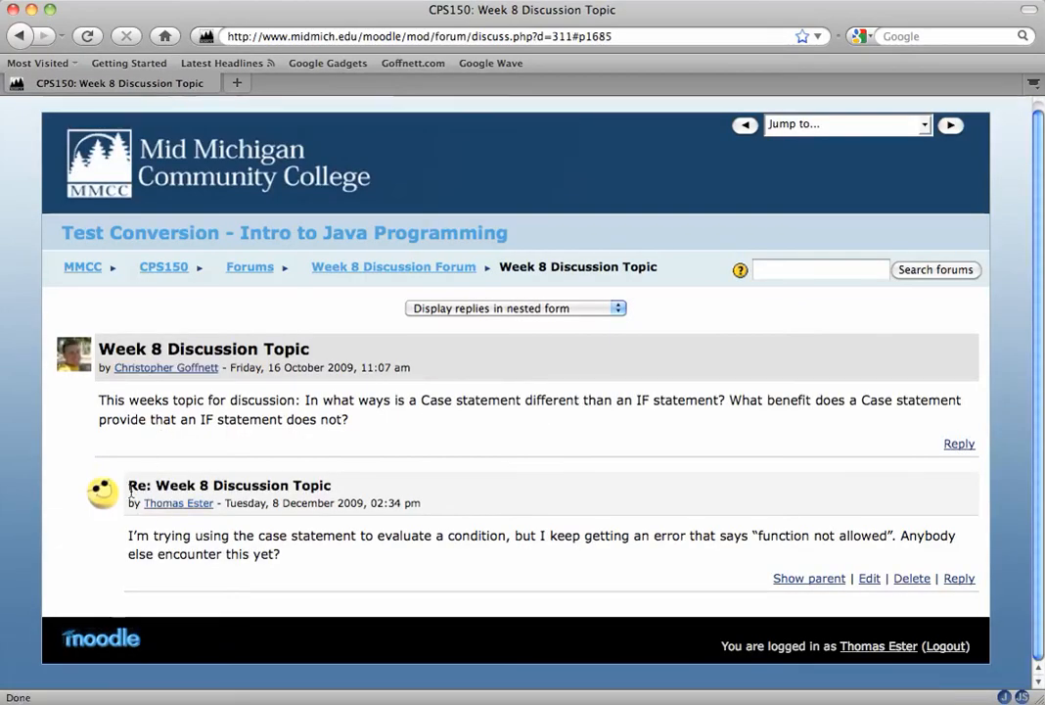
mouse_move(519, 456)
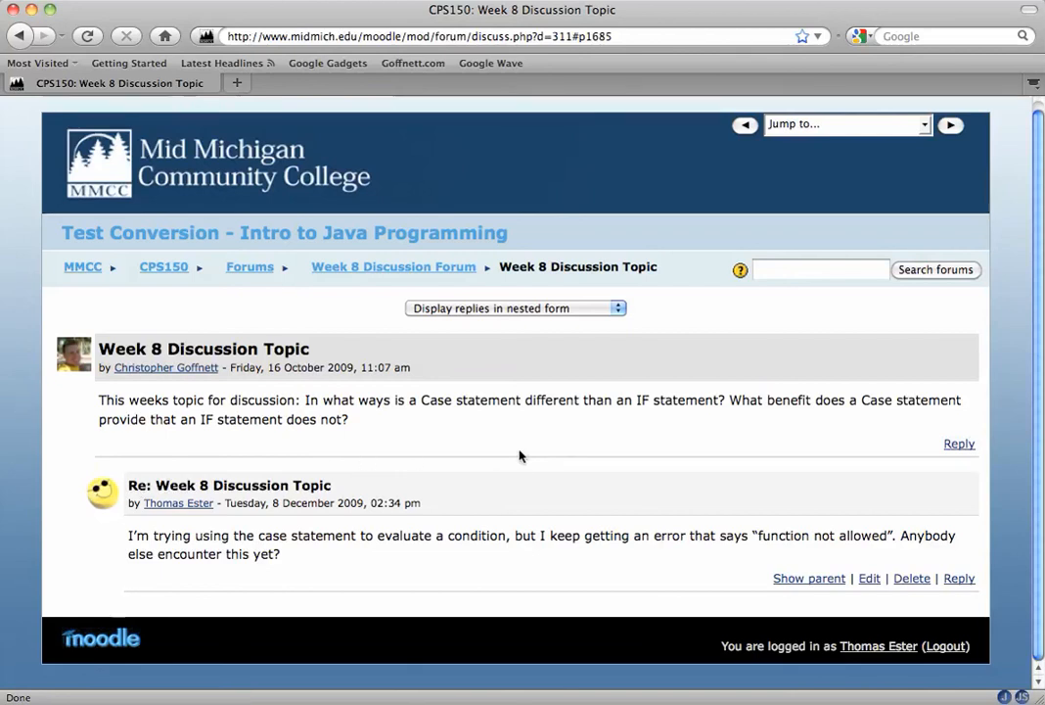
mouse_move(96, 676)
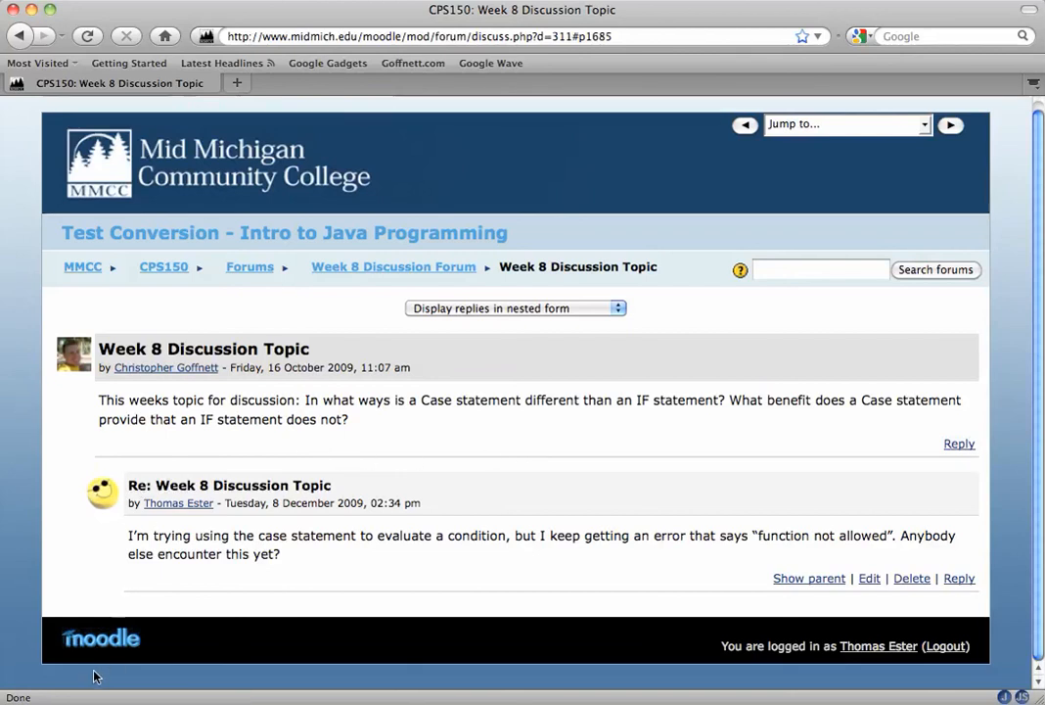